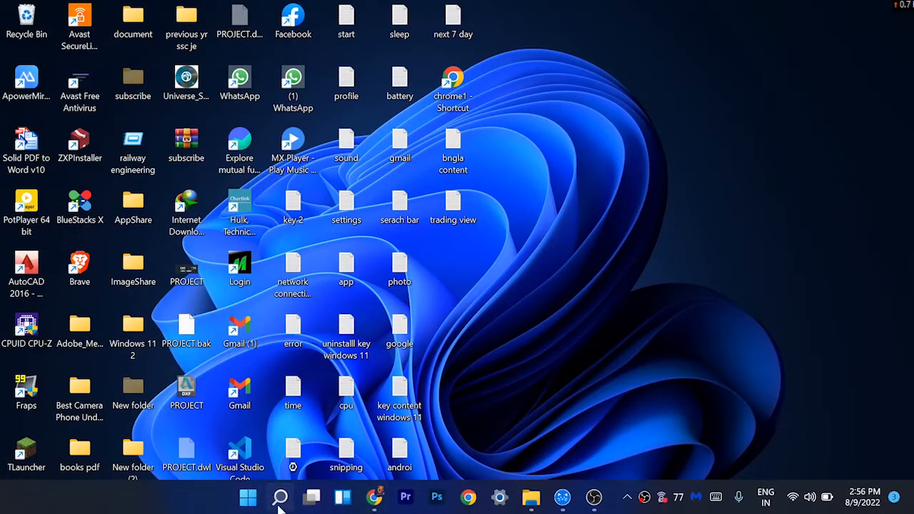
Launch Windows Settings from the taskbar and bring Troubleshoot into view on the System page
click(279, 496)
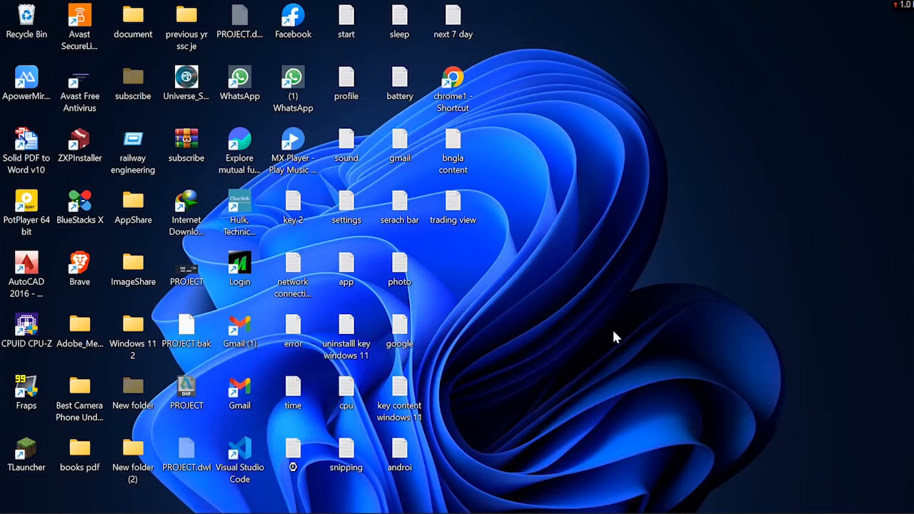
click(279, 497)
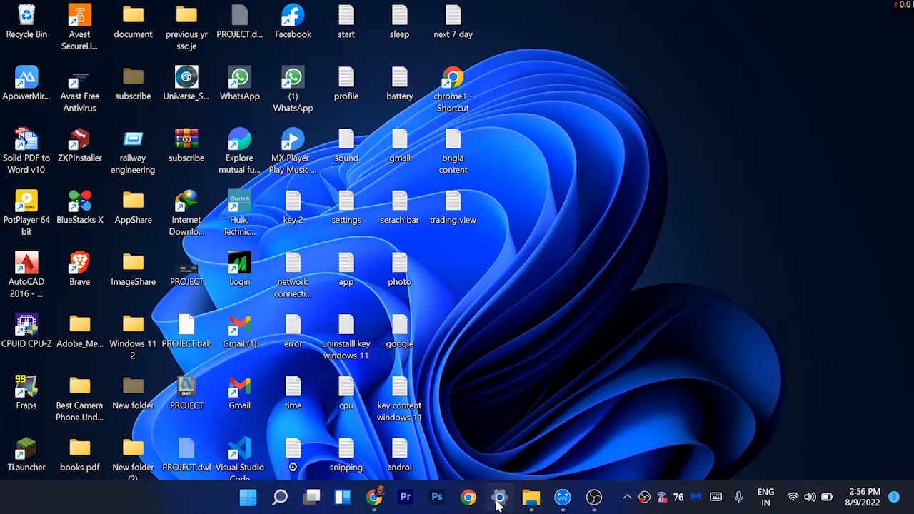
click(500, 496)
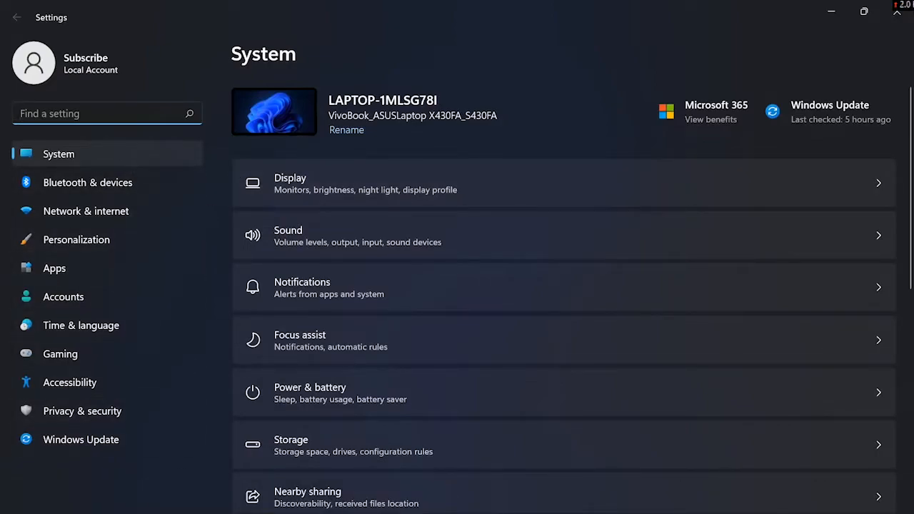
scroll(down, 3)
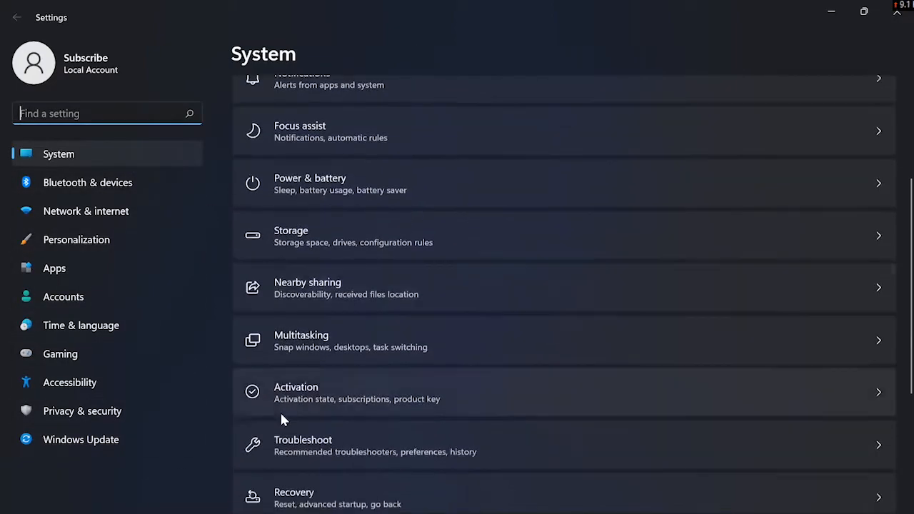
scroll(down, 3)
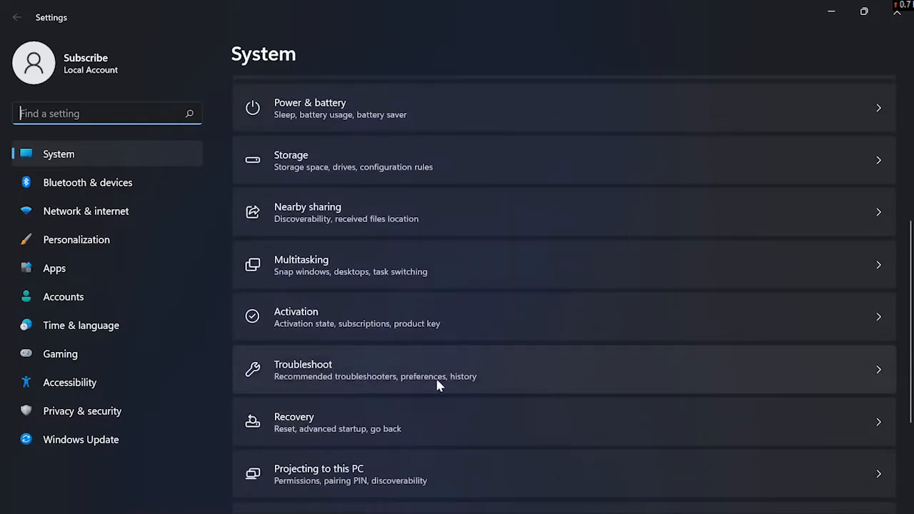
Go into Troubleshoot > Other troubleshooters and scroll to the Search and Indexing entry
click(438, 370)
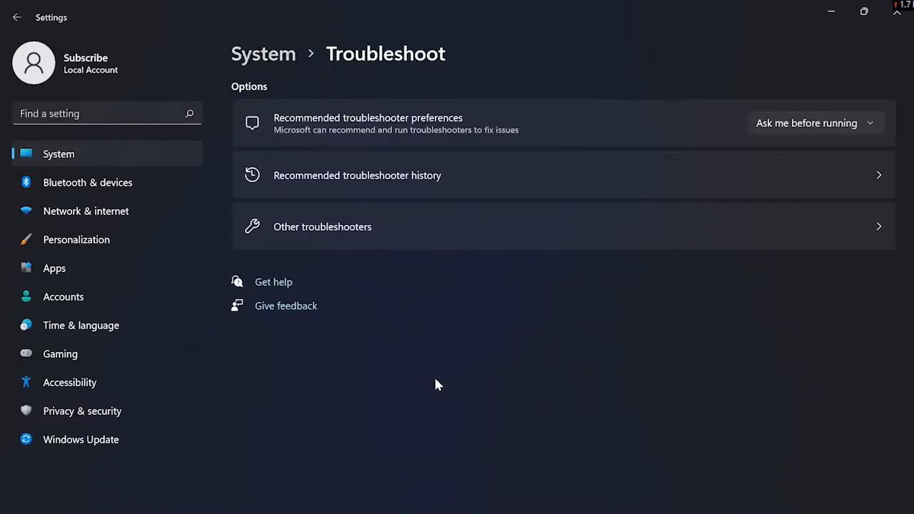
mouse_move(476, 225)
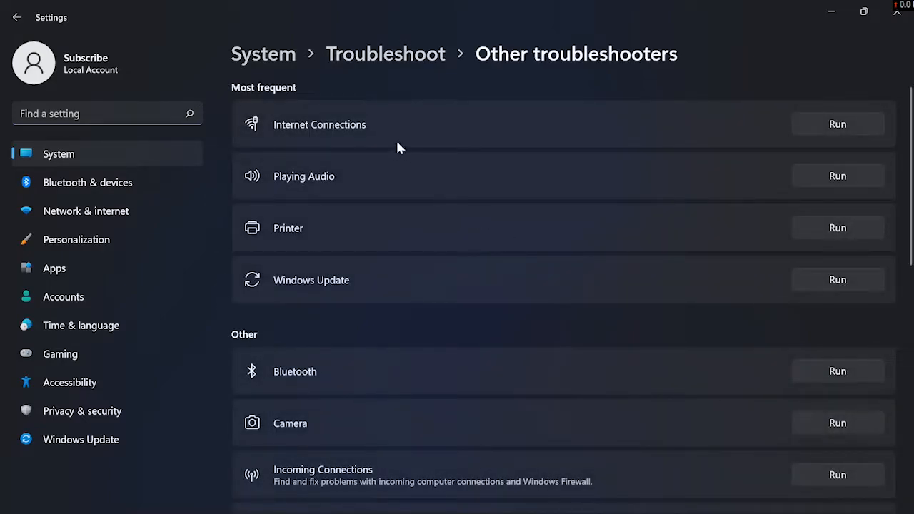
scroll(down, 3)
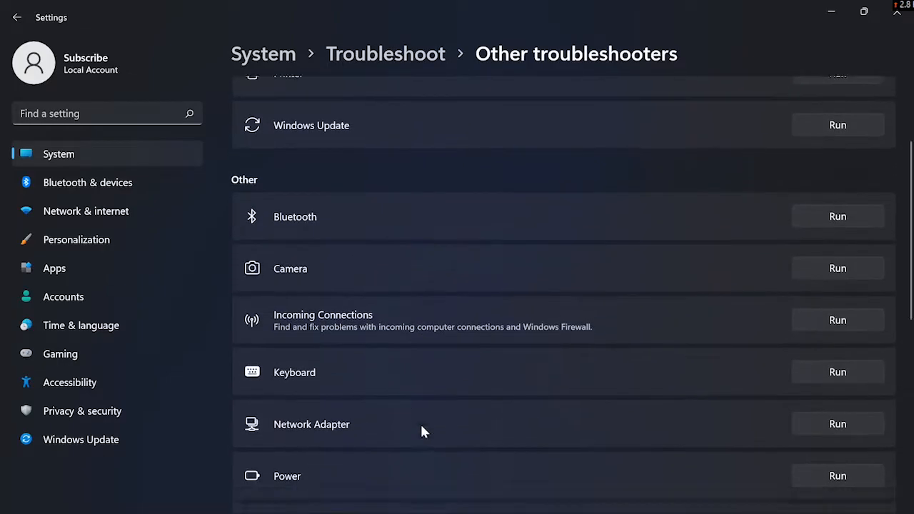
scroll(down, 3)
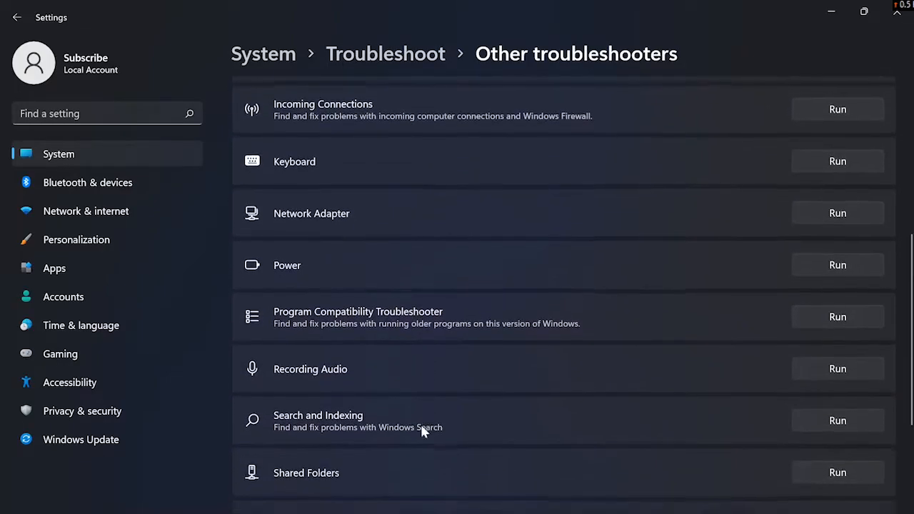
scroll(down, 3)
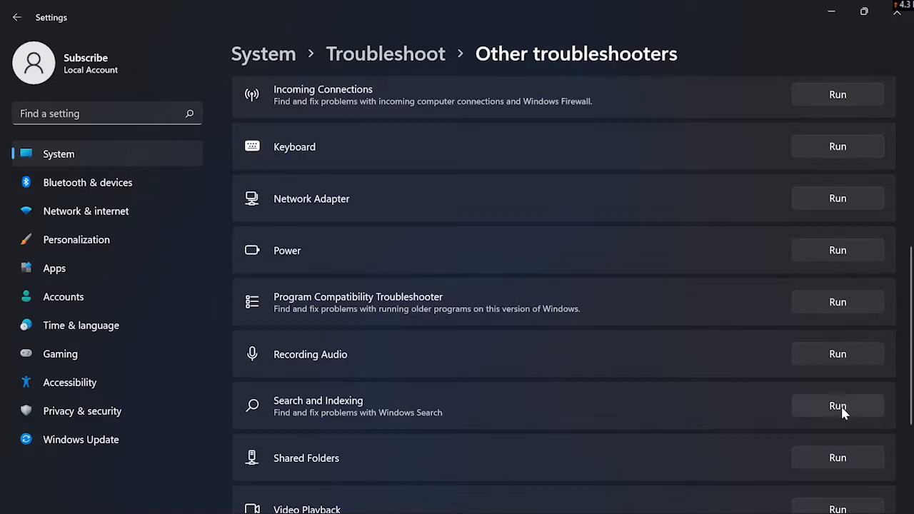
Run the Search and Indexing troubleshooter and tick only 'Files, folders, apps, or settings don't appear in results'
click(837, 405)
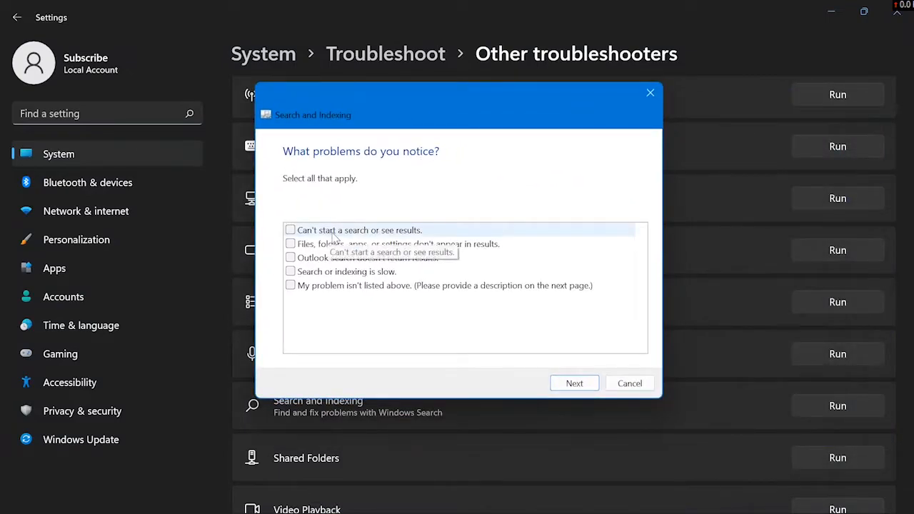
mouse_move(320, 231)
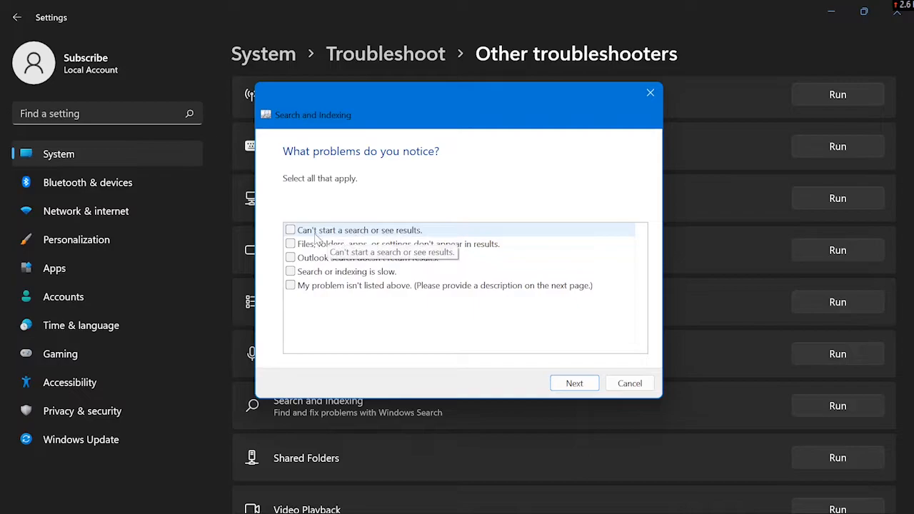
mouse_move(317, 240)
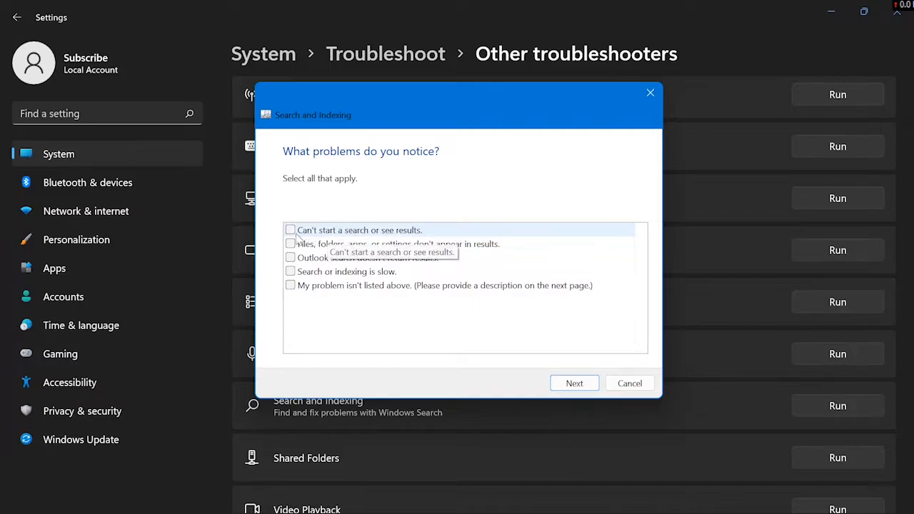
click(290, 228)
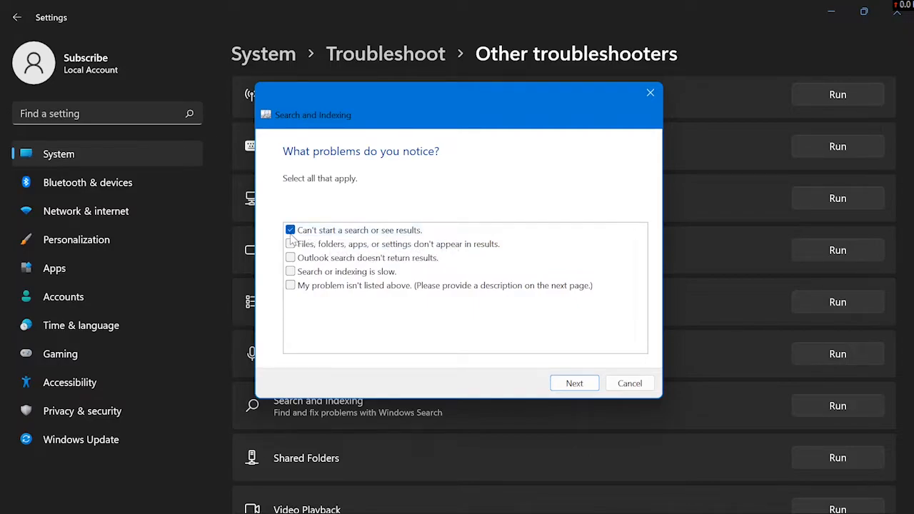
click(290, 230)
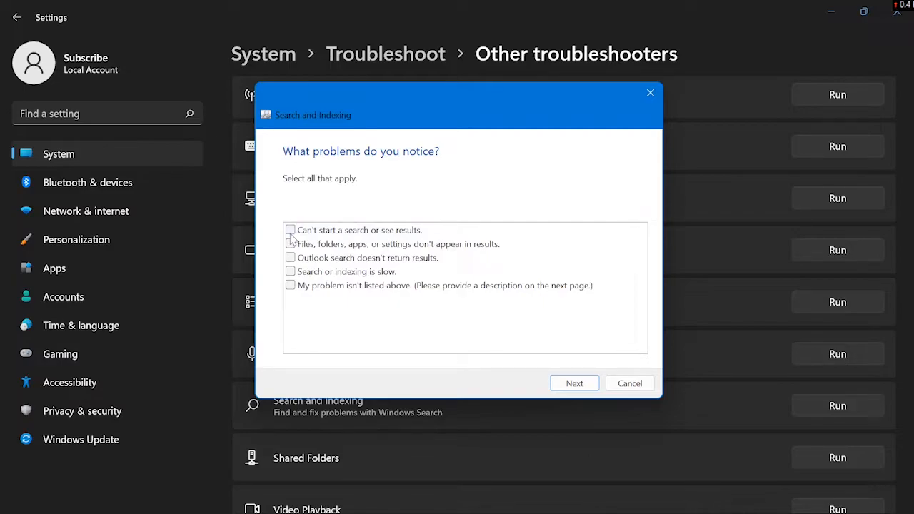
click(291, 242)
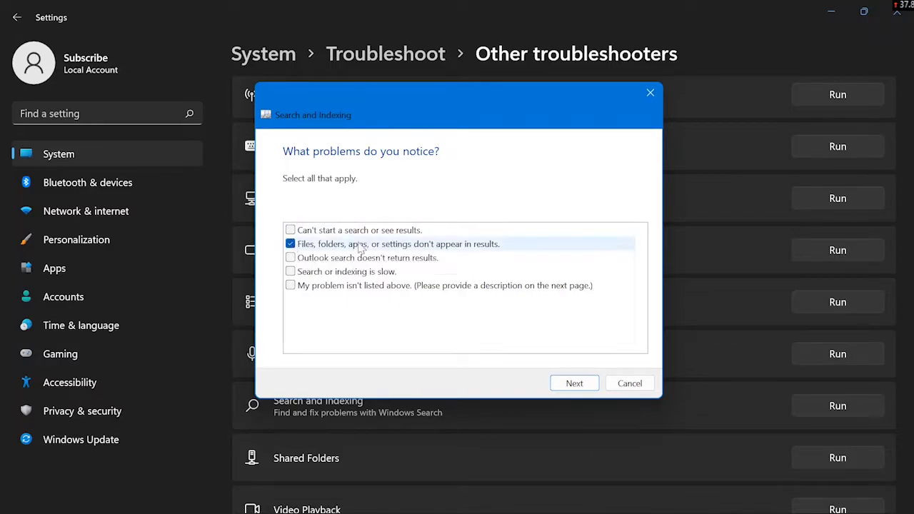
mouse_move(411, 254)
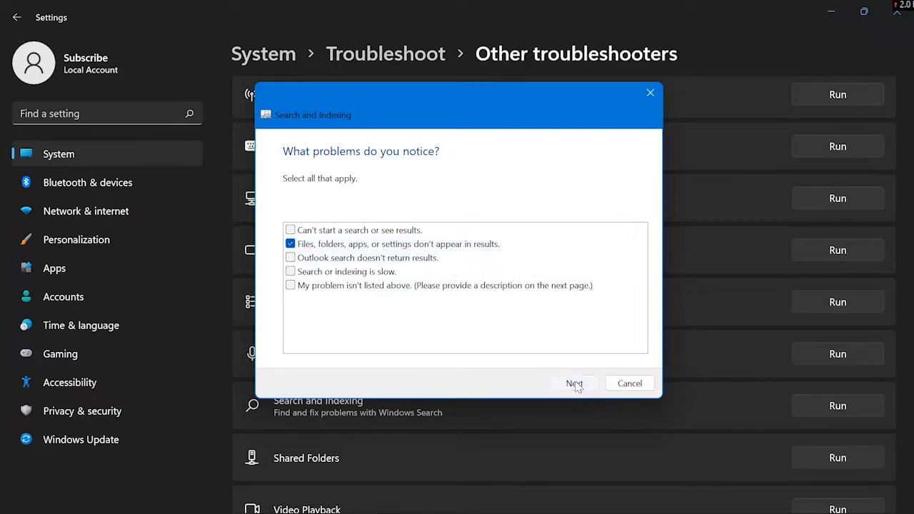
Continue, retry the repairs as administrator and submit the same search problem to get 'Windows Search is not working — Fixed'
click(574, 382)
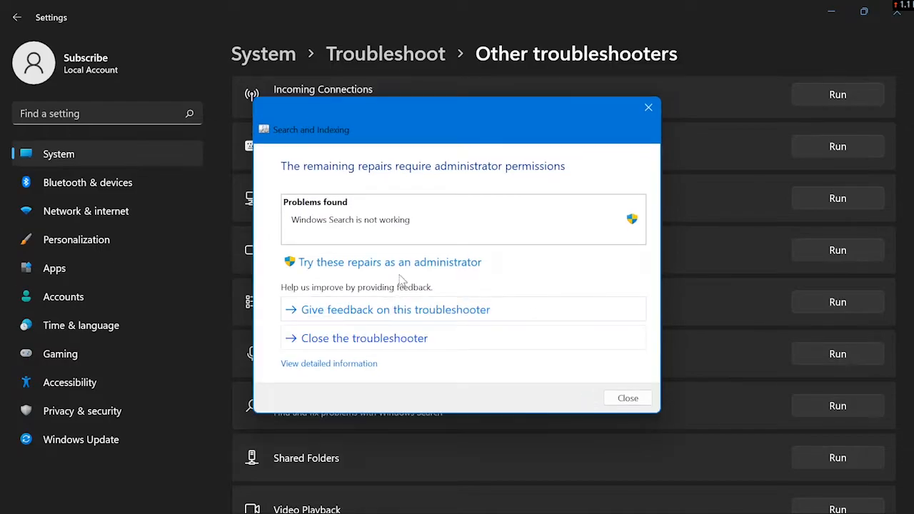
mouse_move(388, 262)
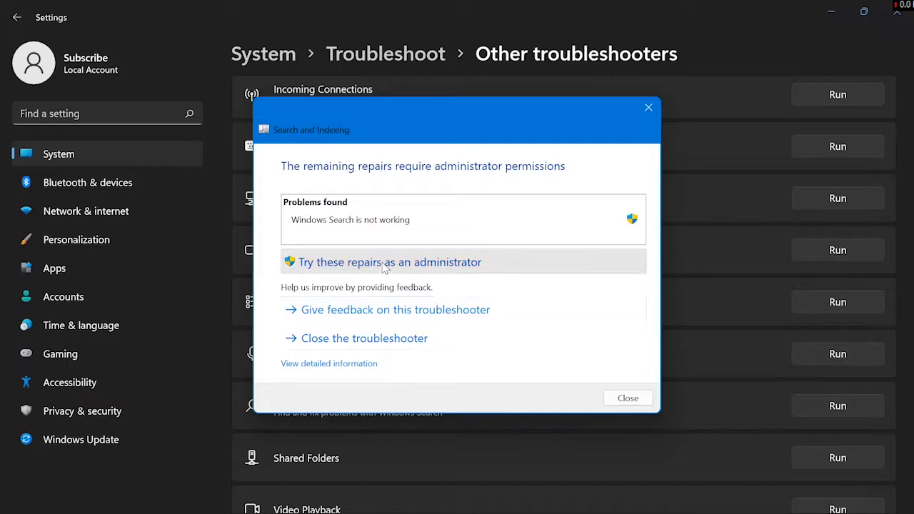
click(388, 262)
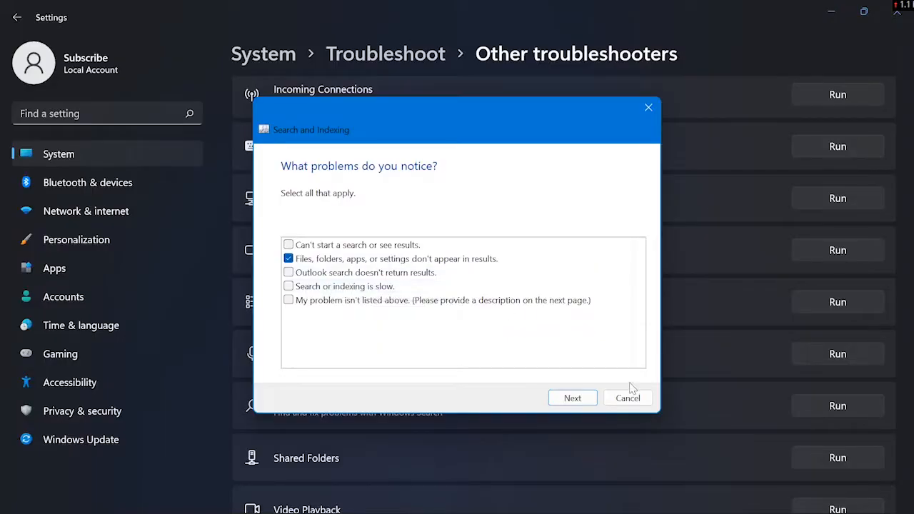
click(571, 397)
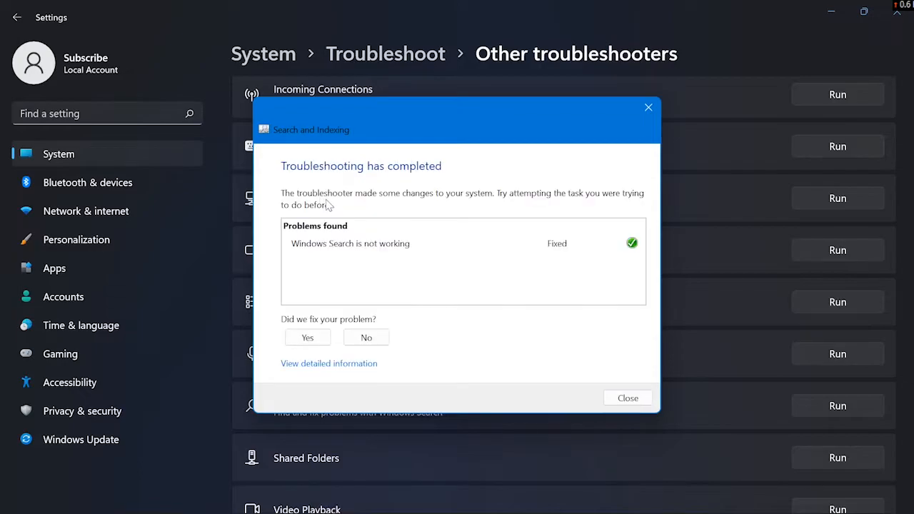
mouse_move(616, 263)
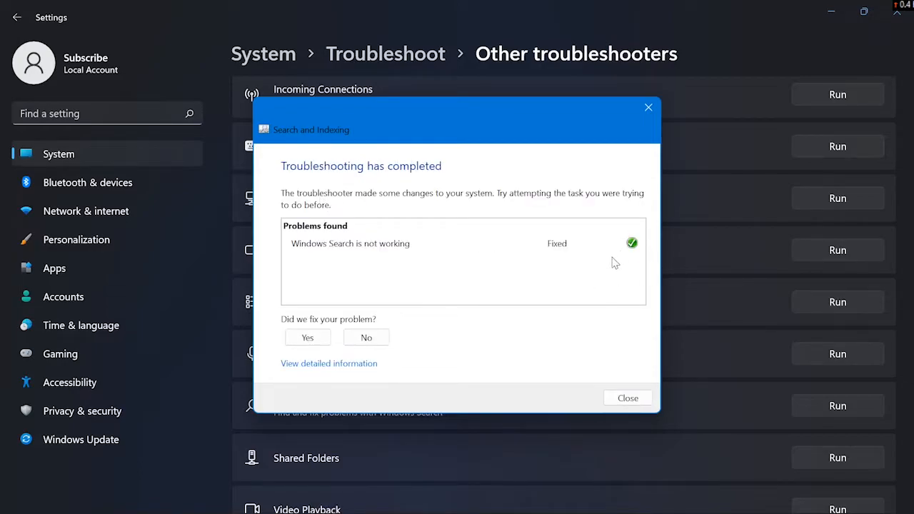
mouse_move(642, 257)
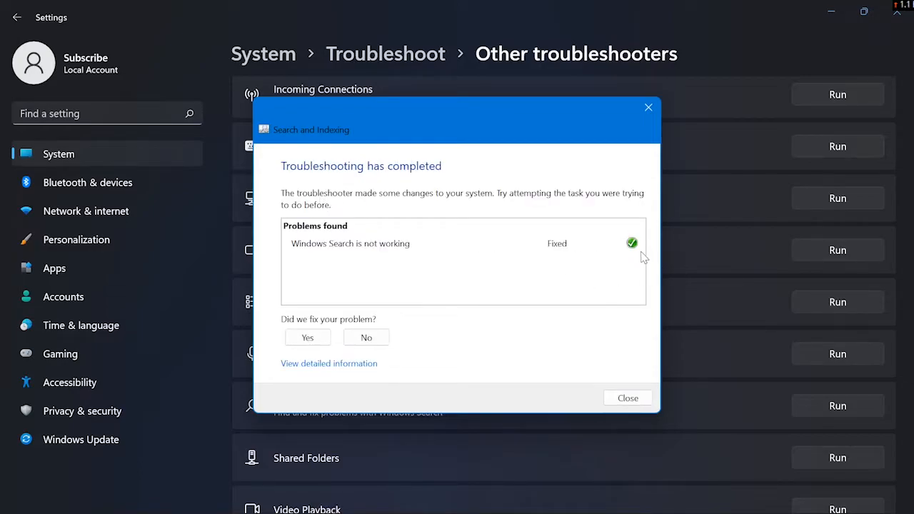
Confirm the fix helped with Yes and close the troubleshooter
click(307, 337)
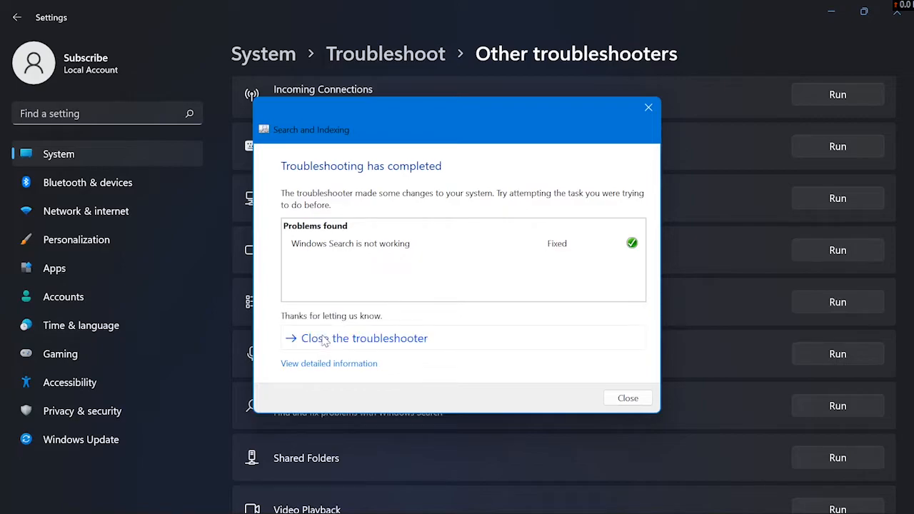
mouse_move(471, 339)
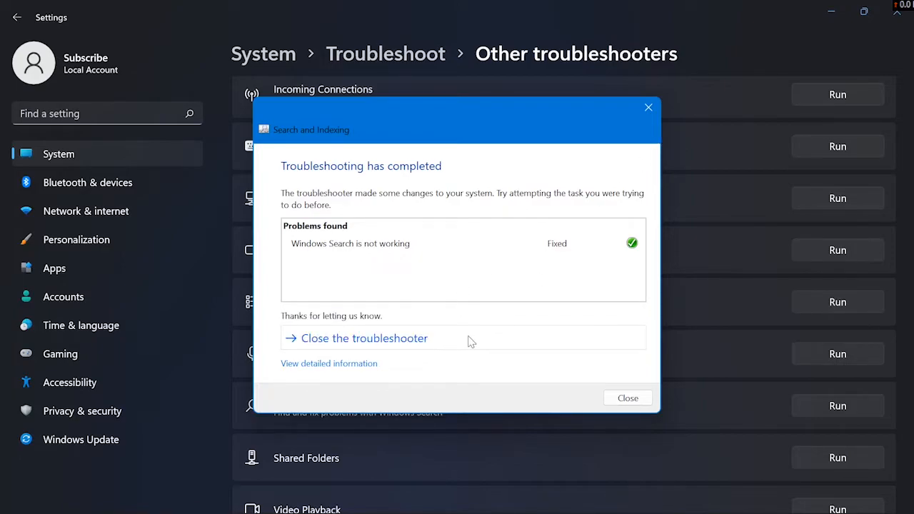
click(628, 397)
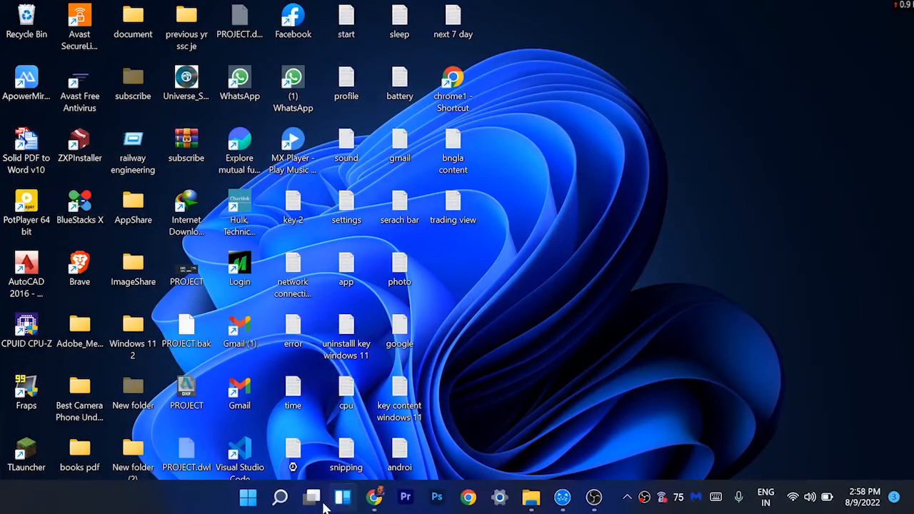
Search 'file Explorer' in Windows Search and launch File Explorer from the best match
click(280, 496)
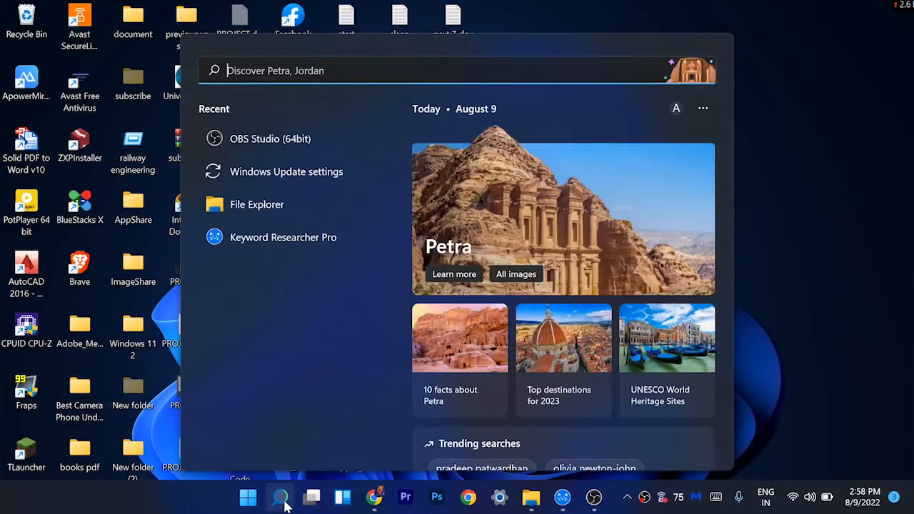
text(f)
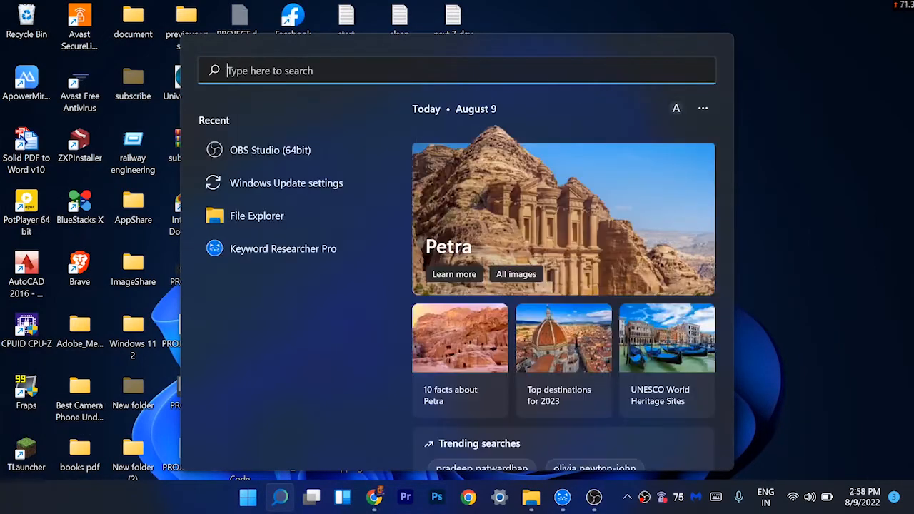
text(ile)
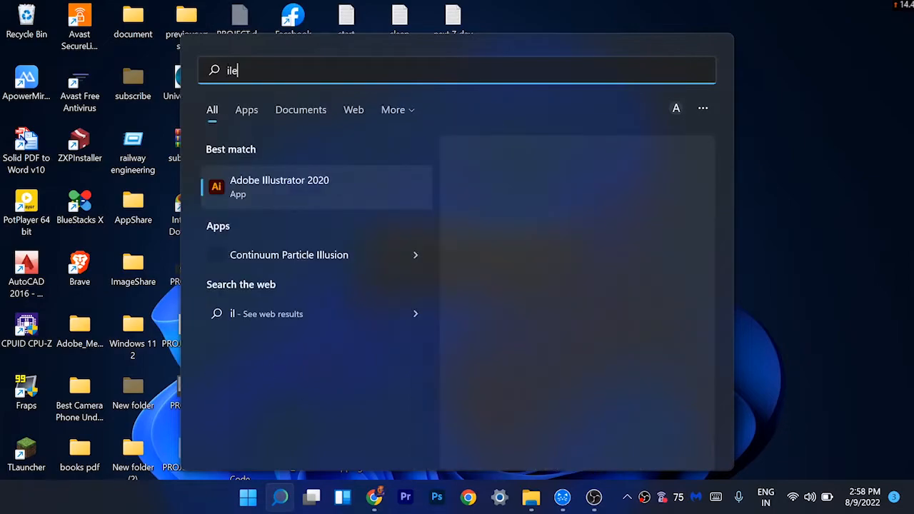
key(Backspace)
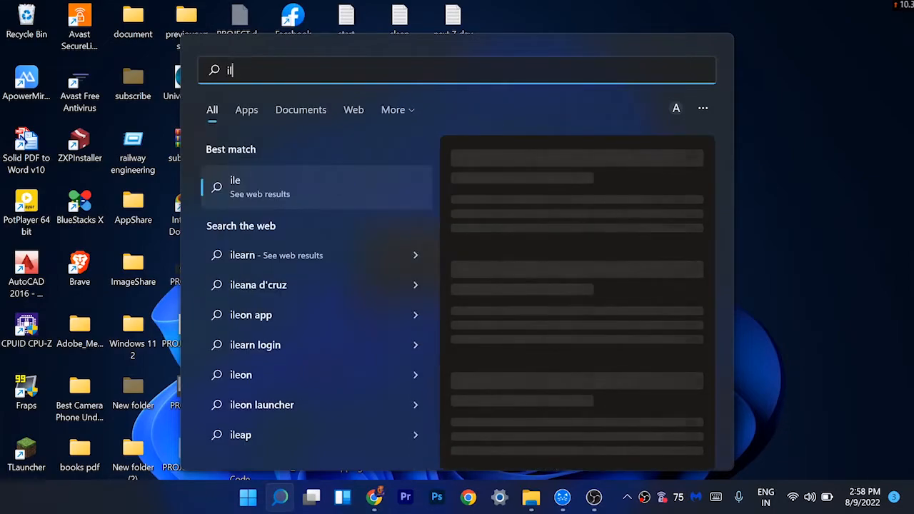
text(file Explorer)
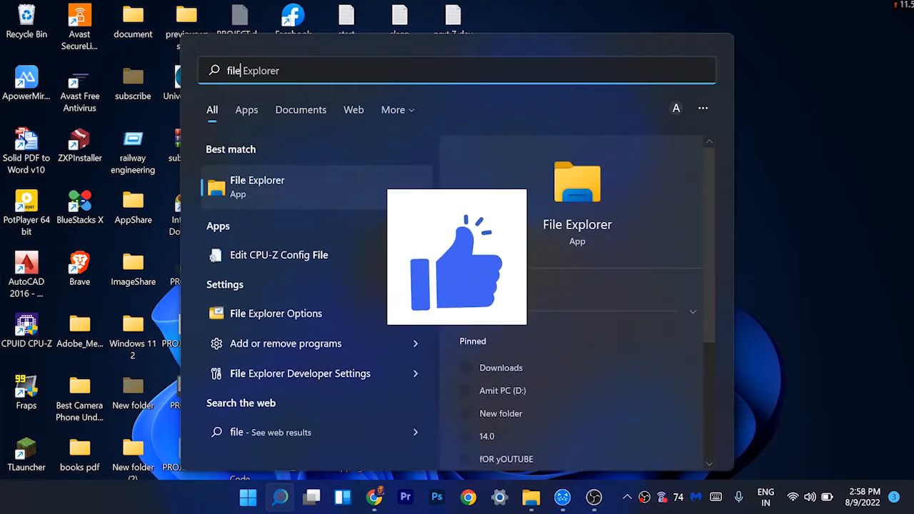
click(257, 186)
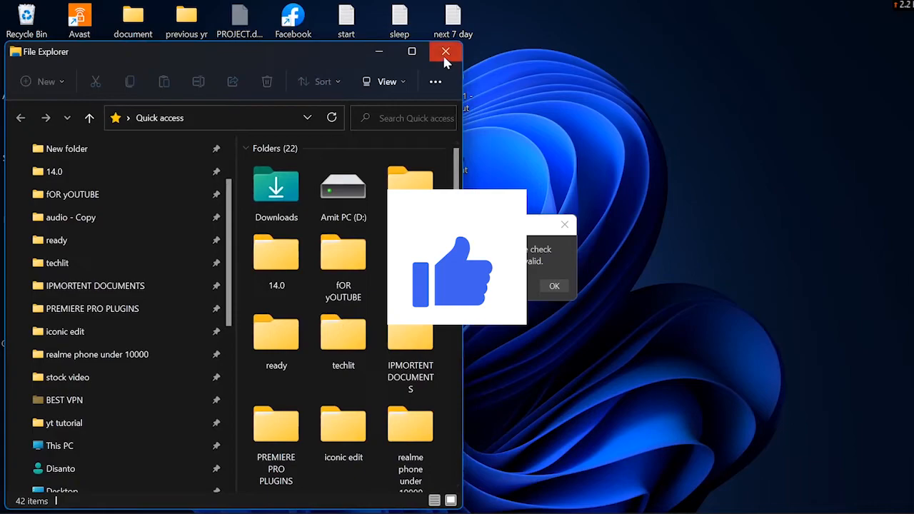
Close File Explorer and bring the OBS Studio window back up
click(446, 52)
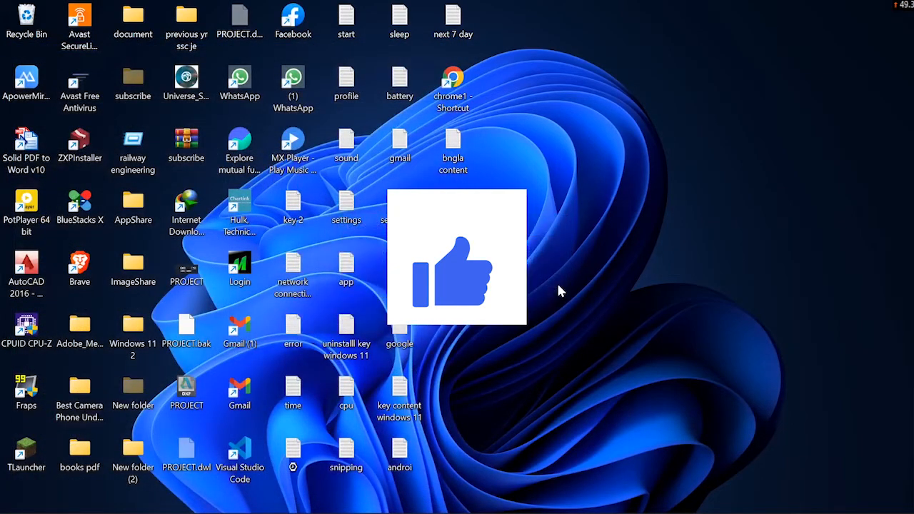
click(594, 497)
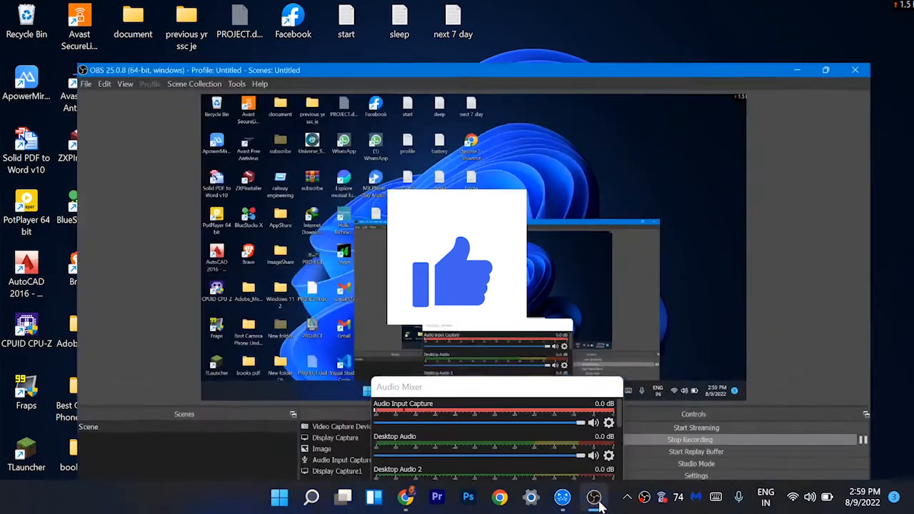